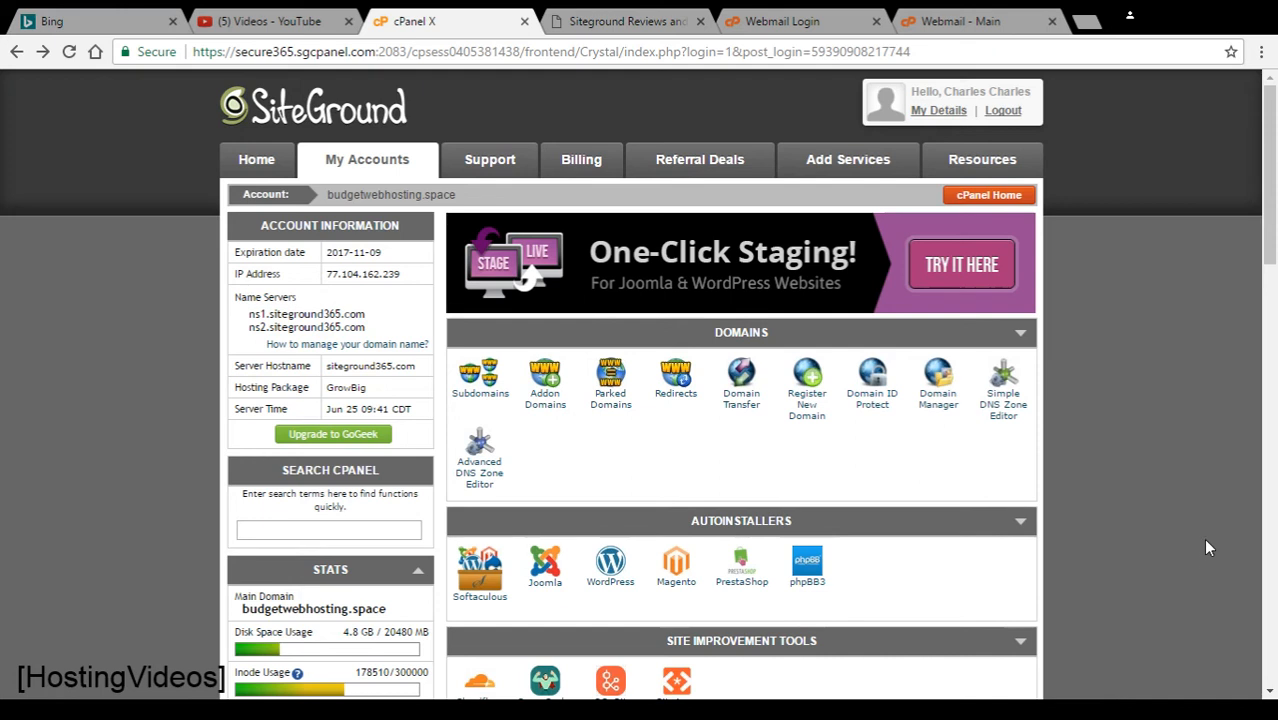
{"action": "mouse_move", "coordinate": [1120, 376]}
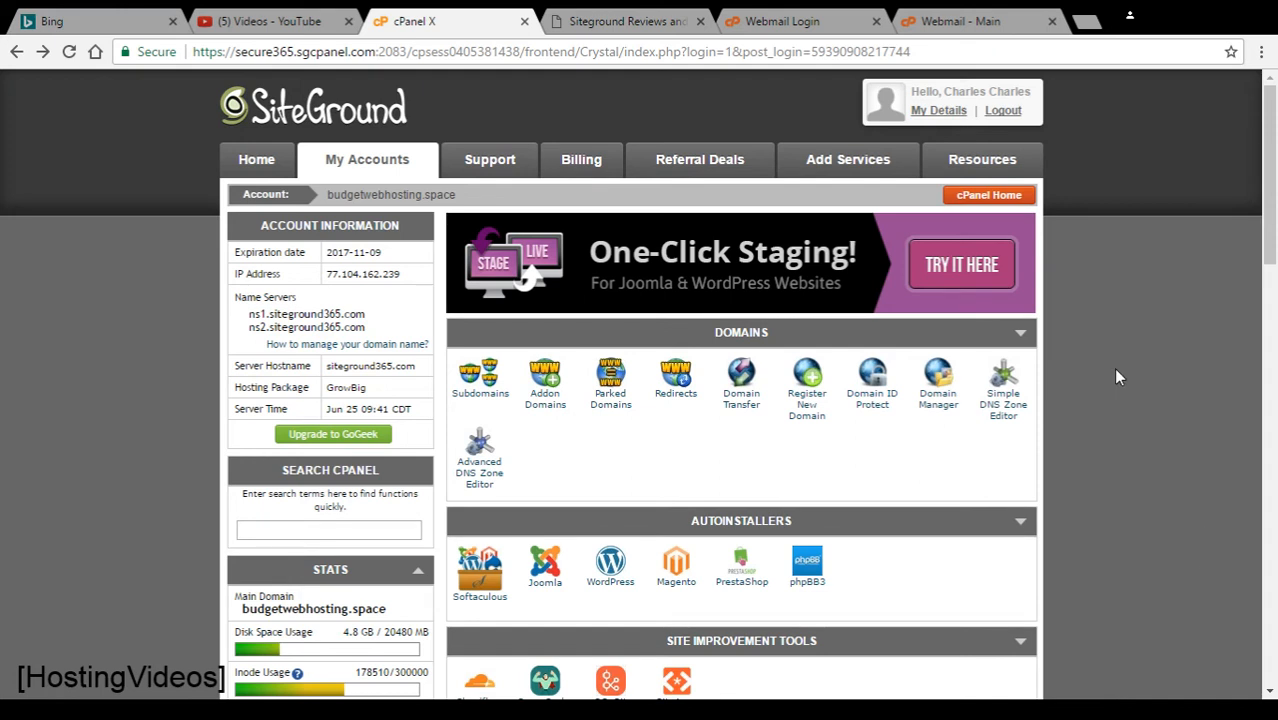
{"action": "mouse_move", "coordinate": [386, 652]}
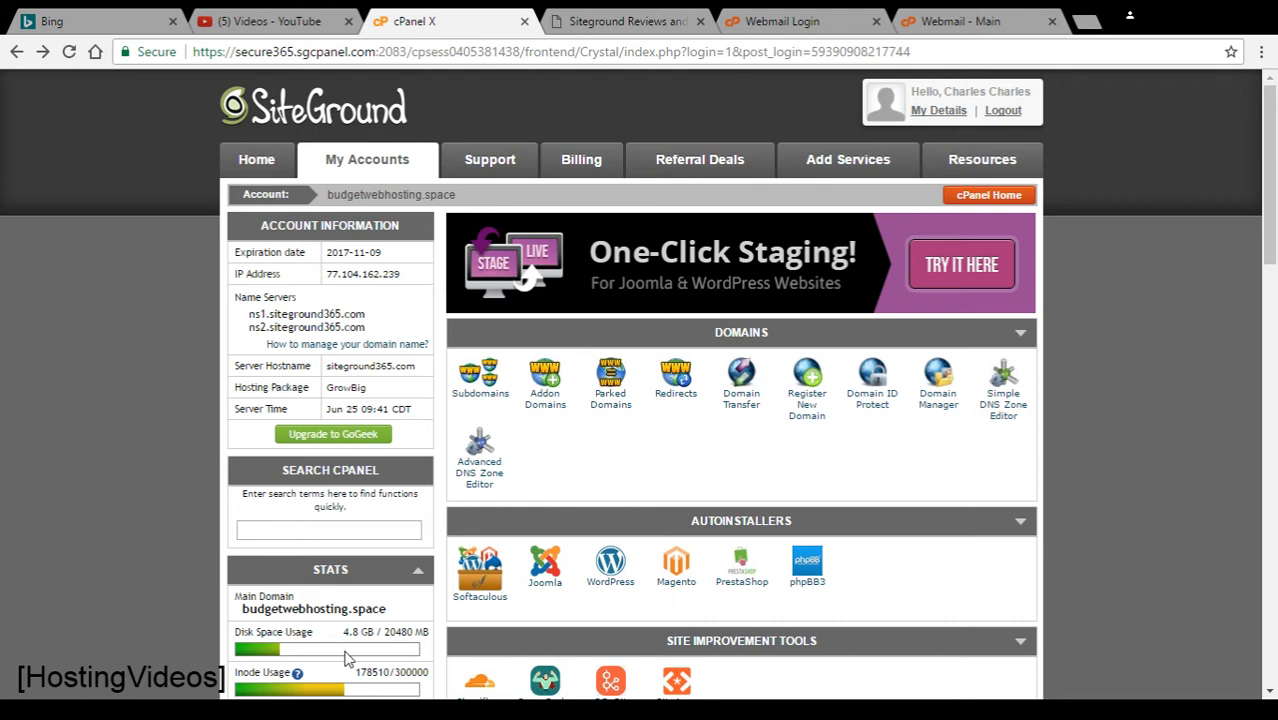
{"action": "mouse_move", "coordinate": [642, 446]}
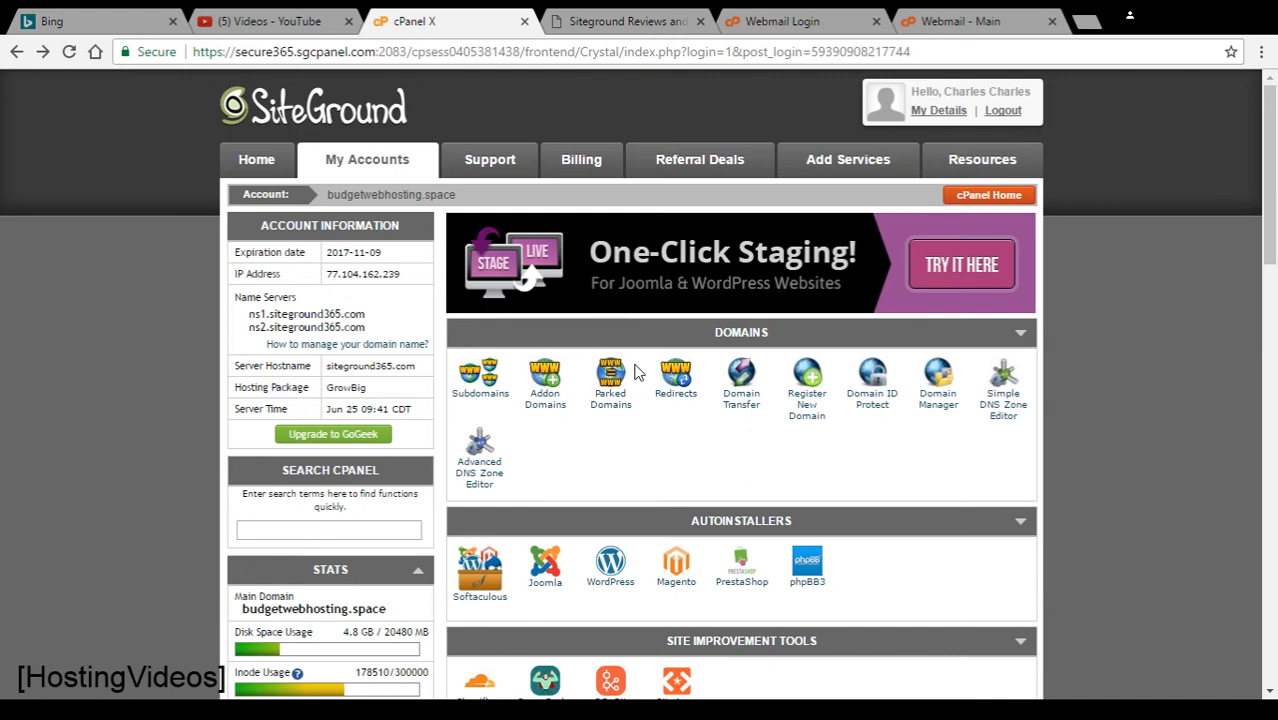
Scroll the cPanel home page down until the Mail section with Webmail is visible
{"action": "scroll", "scroll_direction": "down", "scroll_amount": 3}
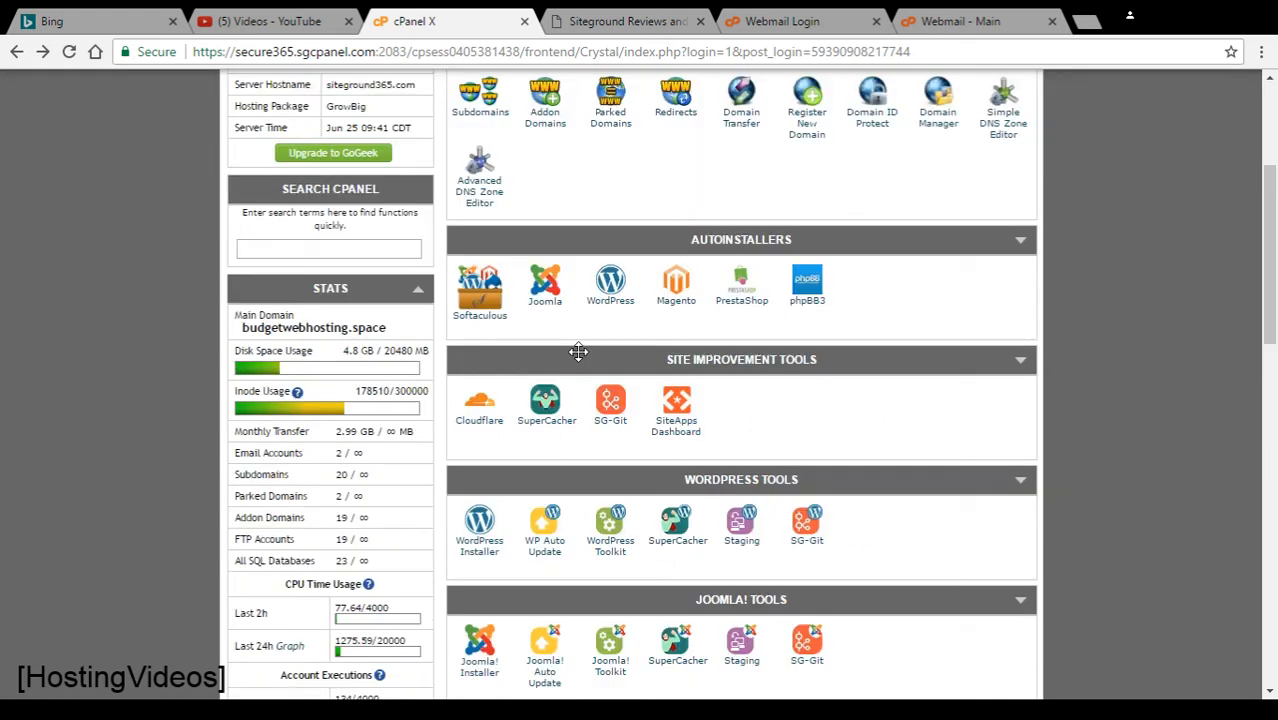
{"action": "mouse_move", "coordinate": [562, 338]}
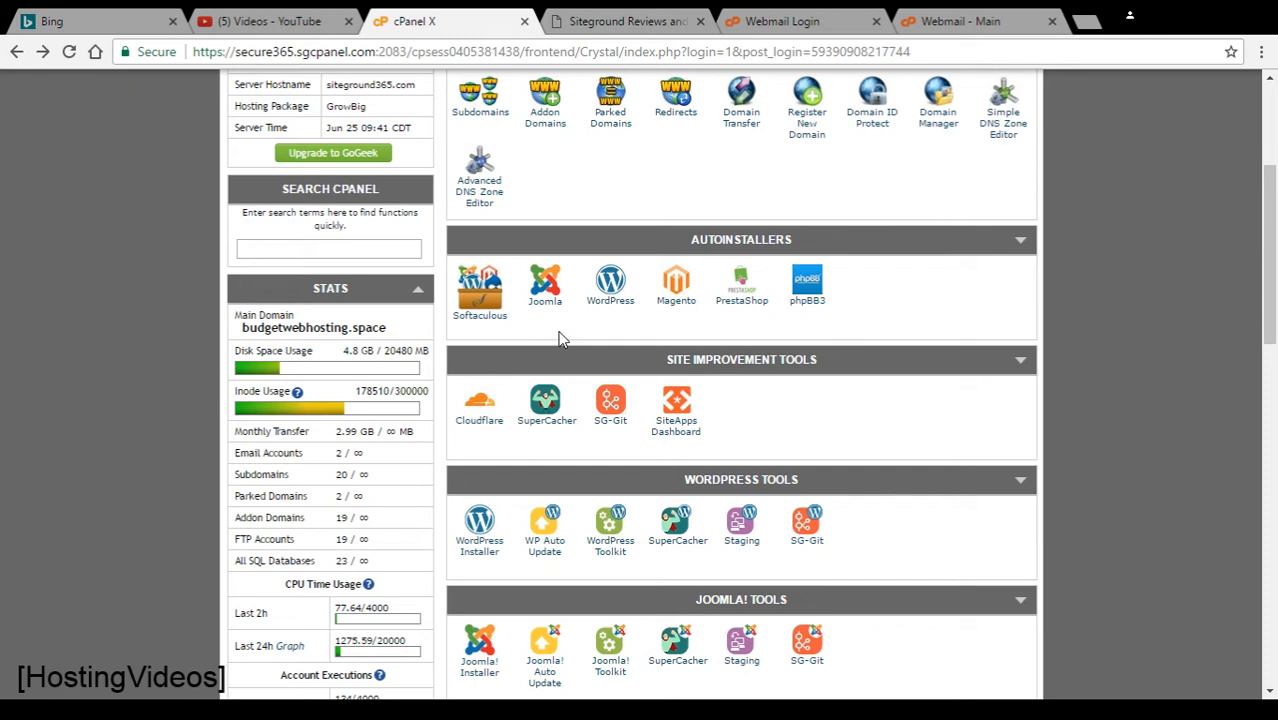
{"action": "mouse_move", "coordinate": [556, 330]}
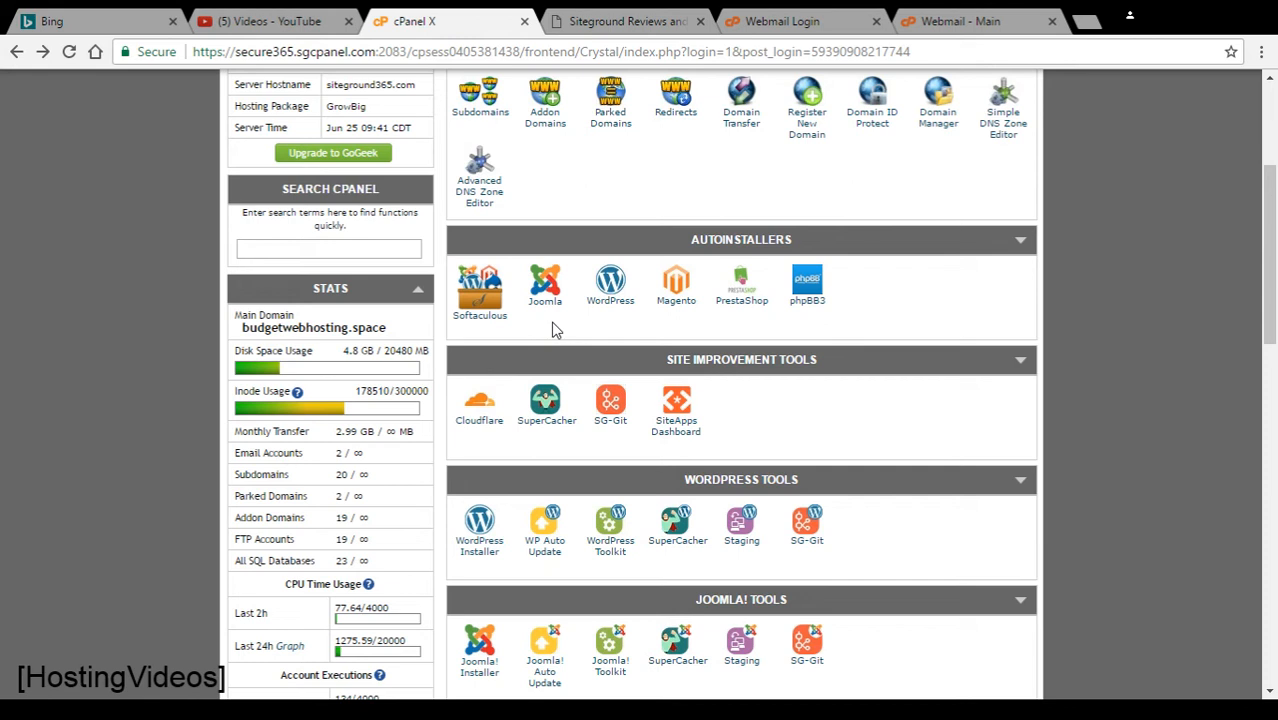
{"action": "mouse_move", "coordinate": [546, 358]}
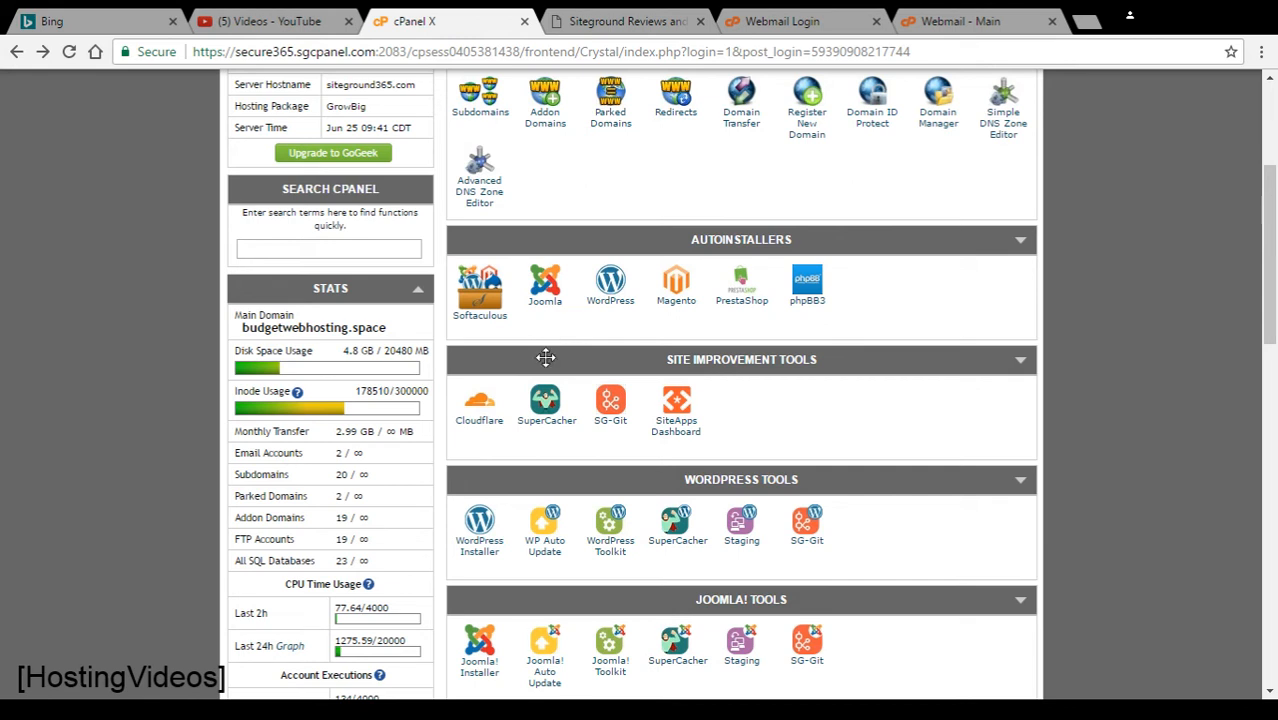
{"action": "scroll", "scroll_direction": "down", "scroll_amount": 3}
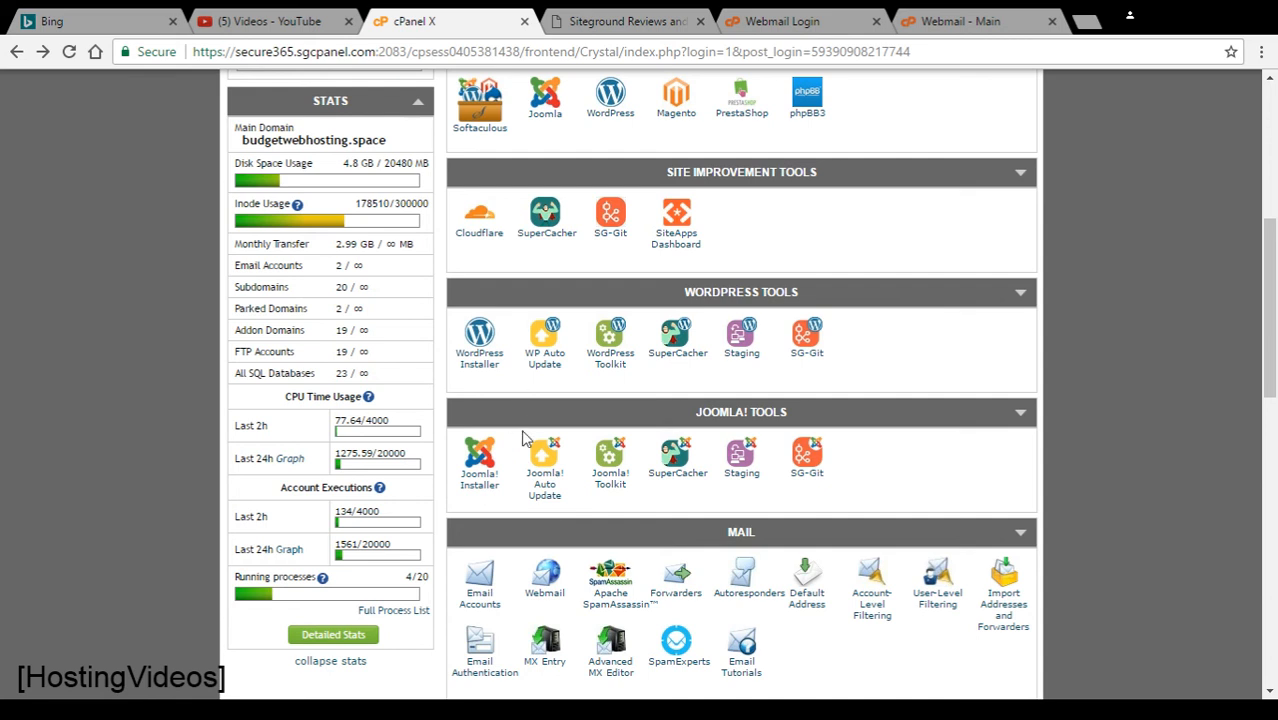
{"action": "mouse_move", "coordinate": [530, 580]}
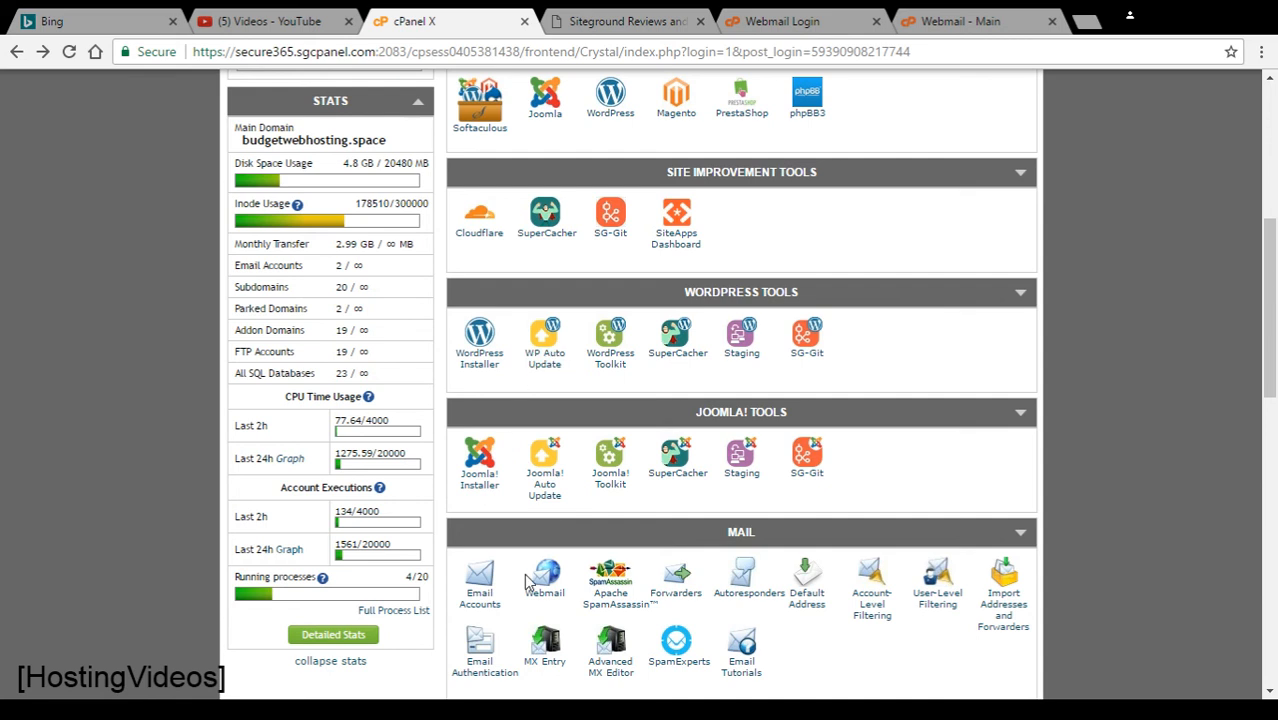
Go from the Webmail icon through to the Webmail login page with the email prefilled
{"action": "left_click", "coordinate": [544, 580]}
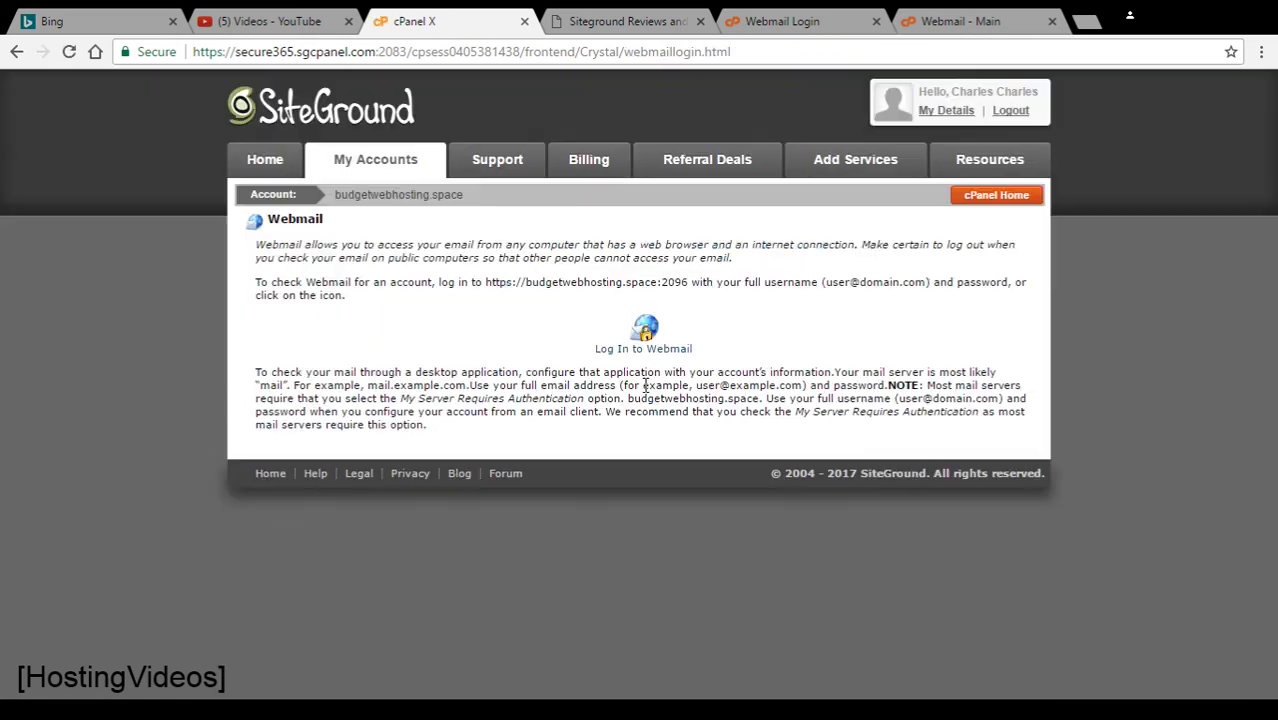
{"action": "left_click", "coordinate": [644, 328]}
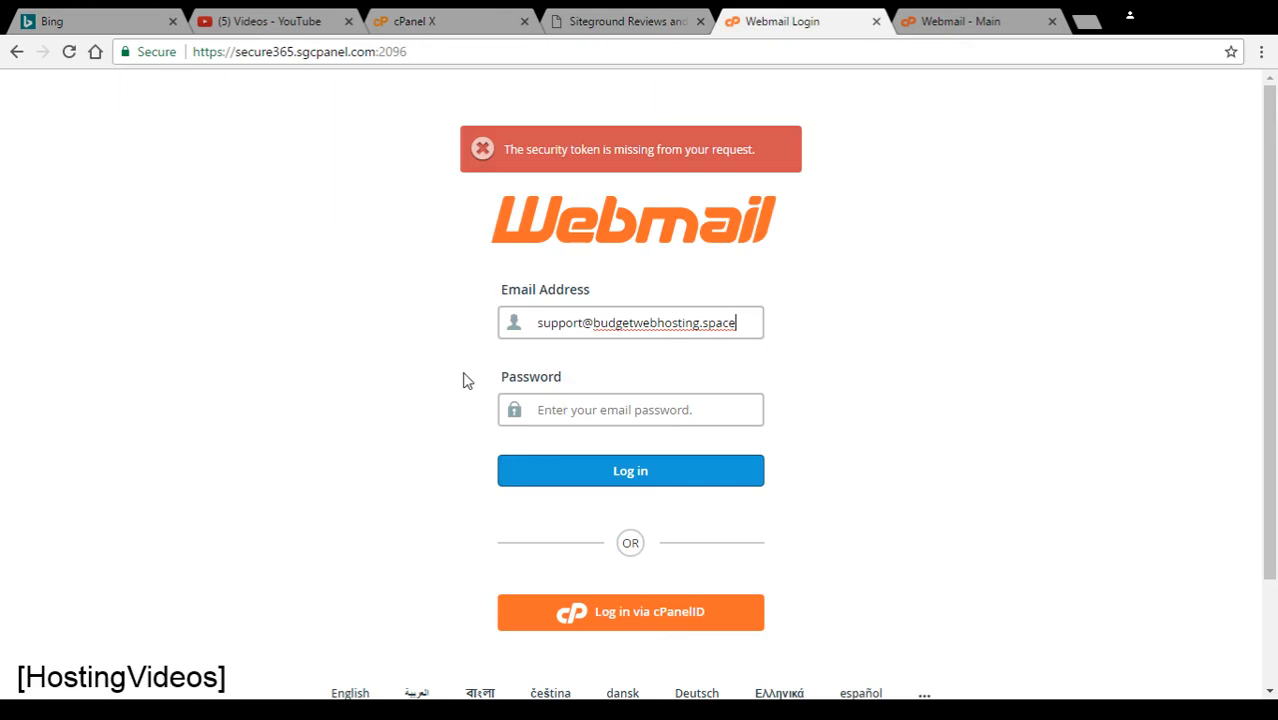
{"action": "mouse_move", "coordinate": [730, 324]}
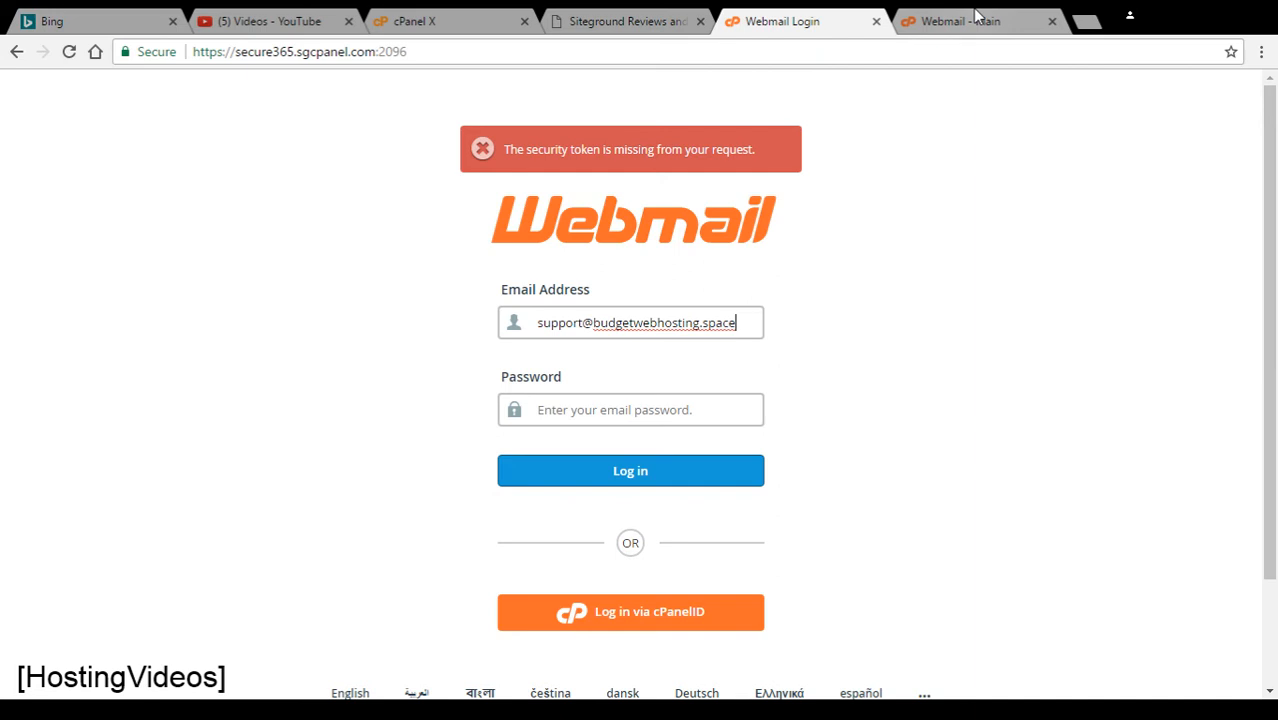
Bring up the Roundcube inbox showing three Mail Delivery System failure messages
{"action": "left_click", "coordinate": [630, 470]}
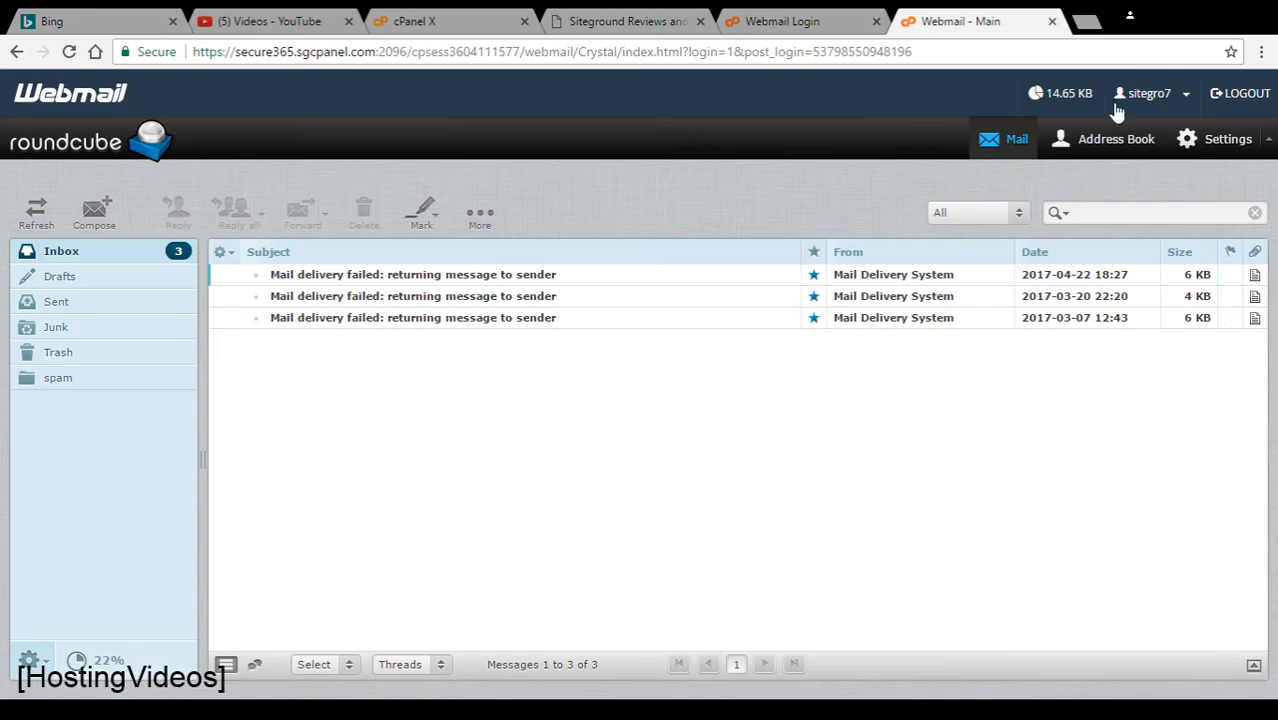
{"action": "mouse_move", "coordinate": [1038, 326]}
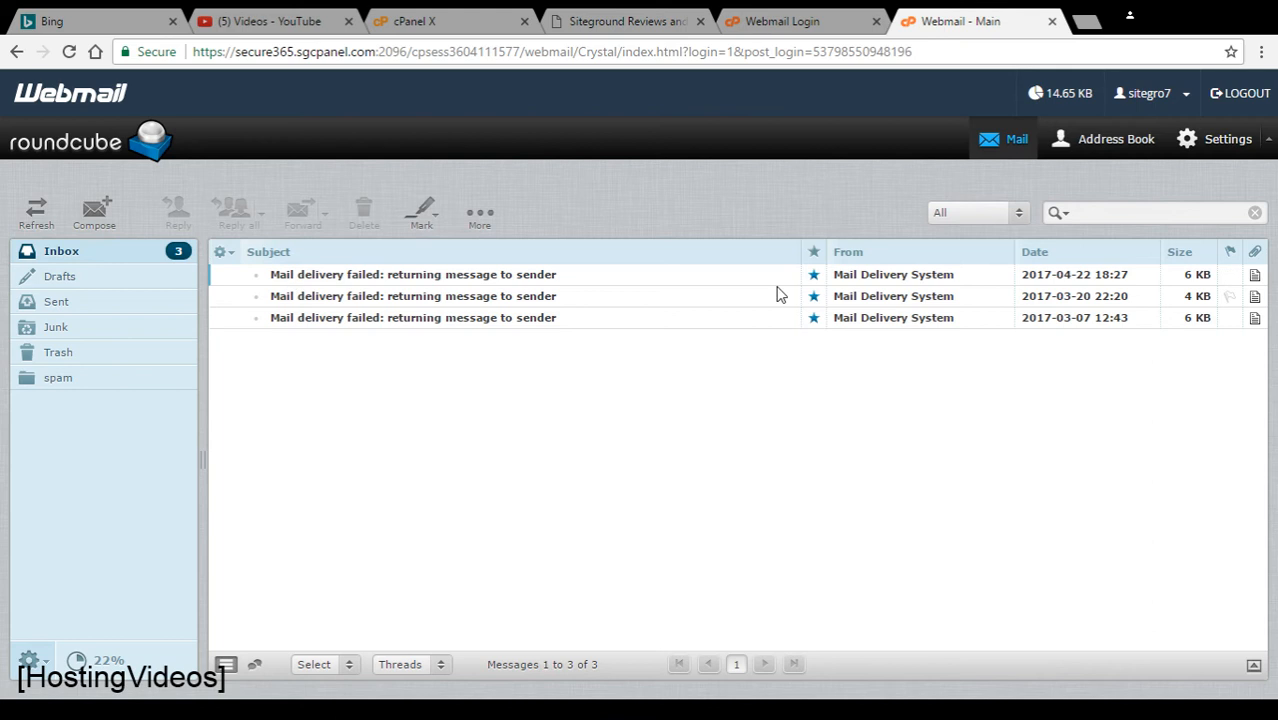
{"action": "mouse_move", "coordinate": [710, 560]}
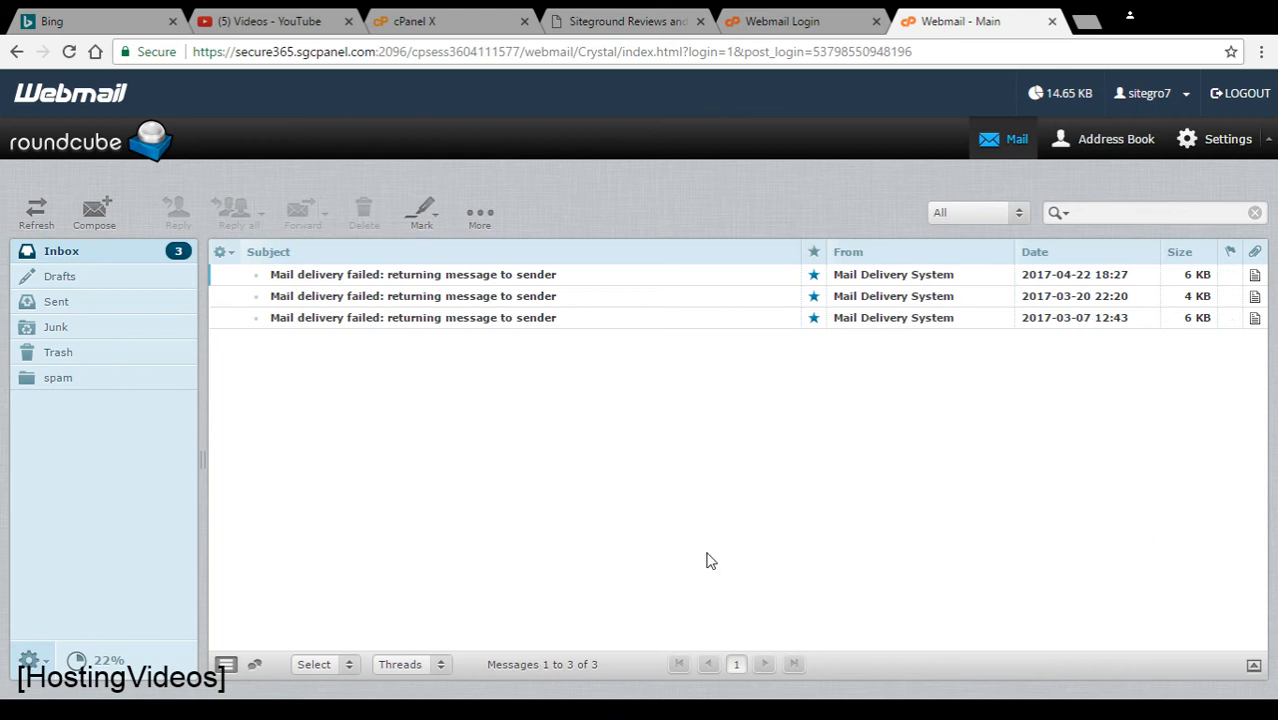
{"action": "mouse_move", "coordinate": [628, 44]}
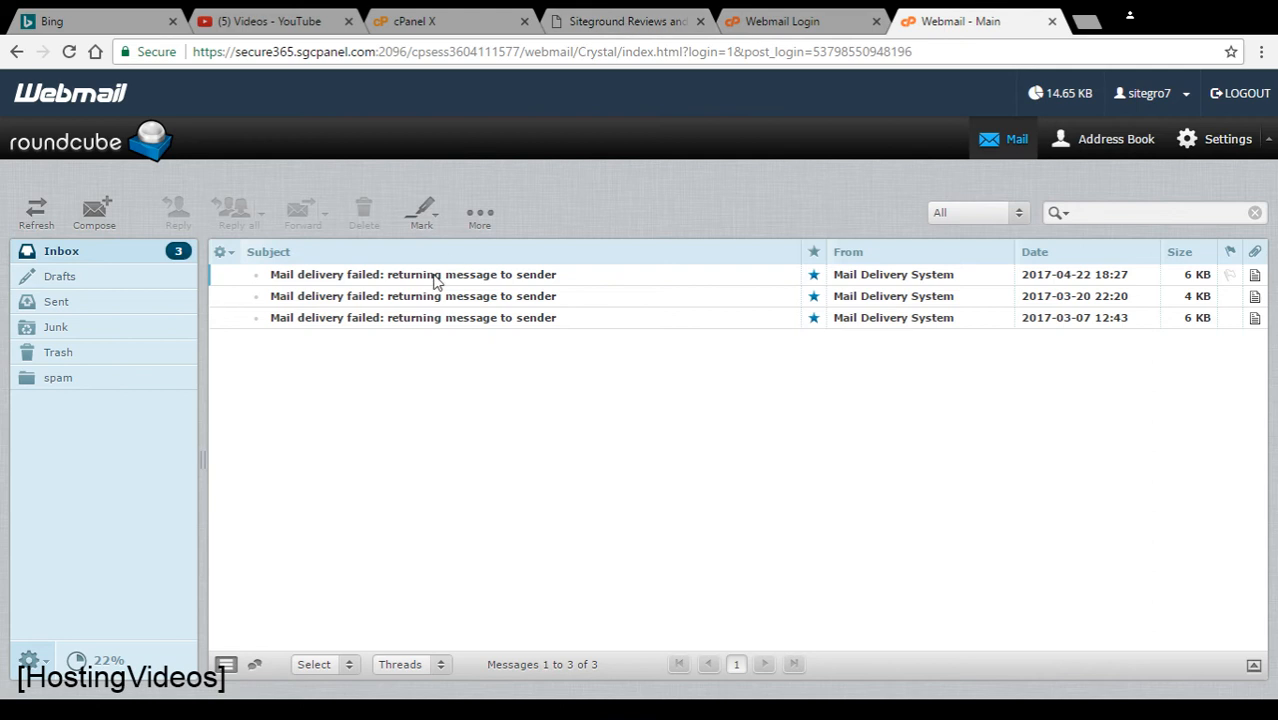
Visit the Siteground Reviews site's /webmail address, landing on the Webmail login with a missing-token warning
{"action": "left_click", "coordinate": [628, 20]}
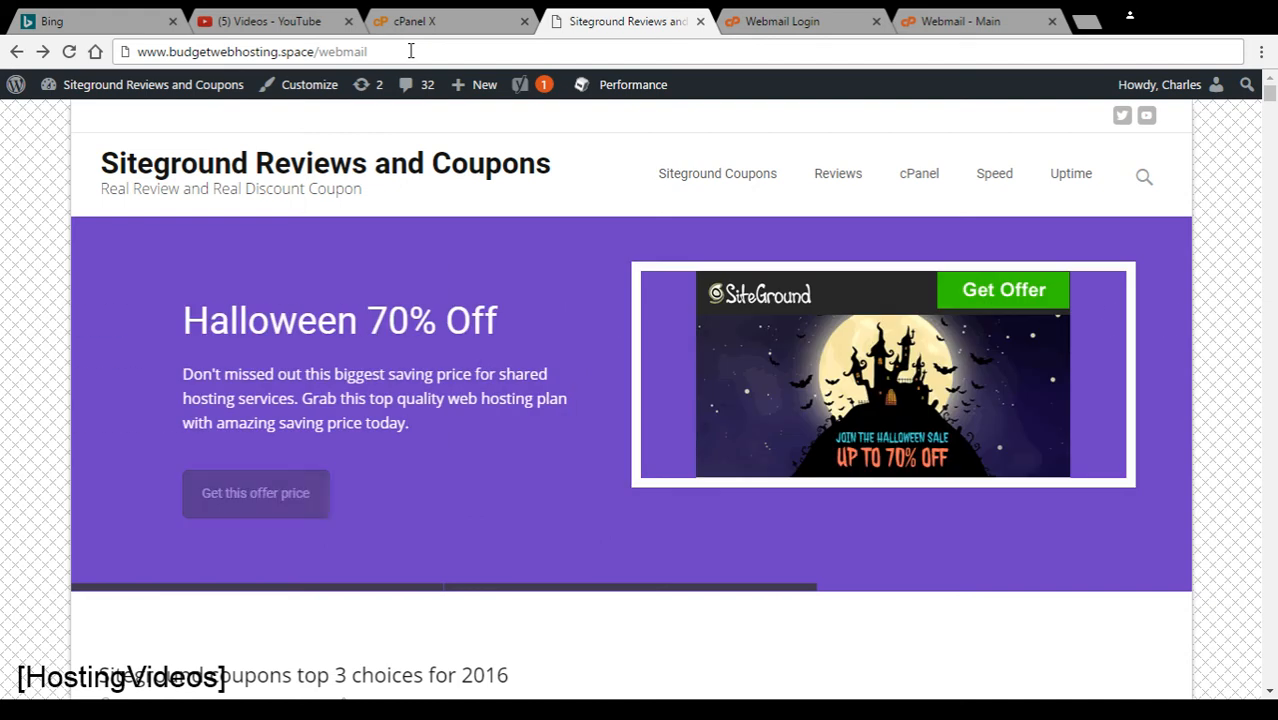
{"action": "mouse_move", "coordinate": [320, 52]}
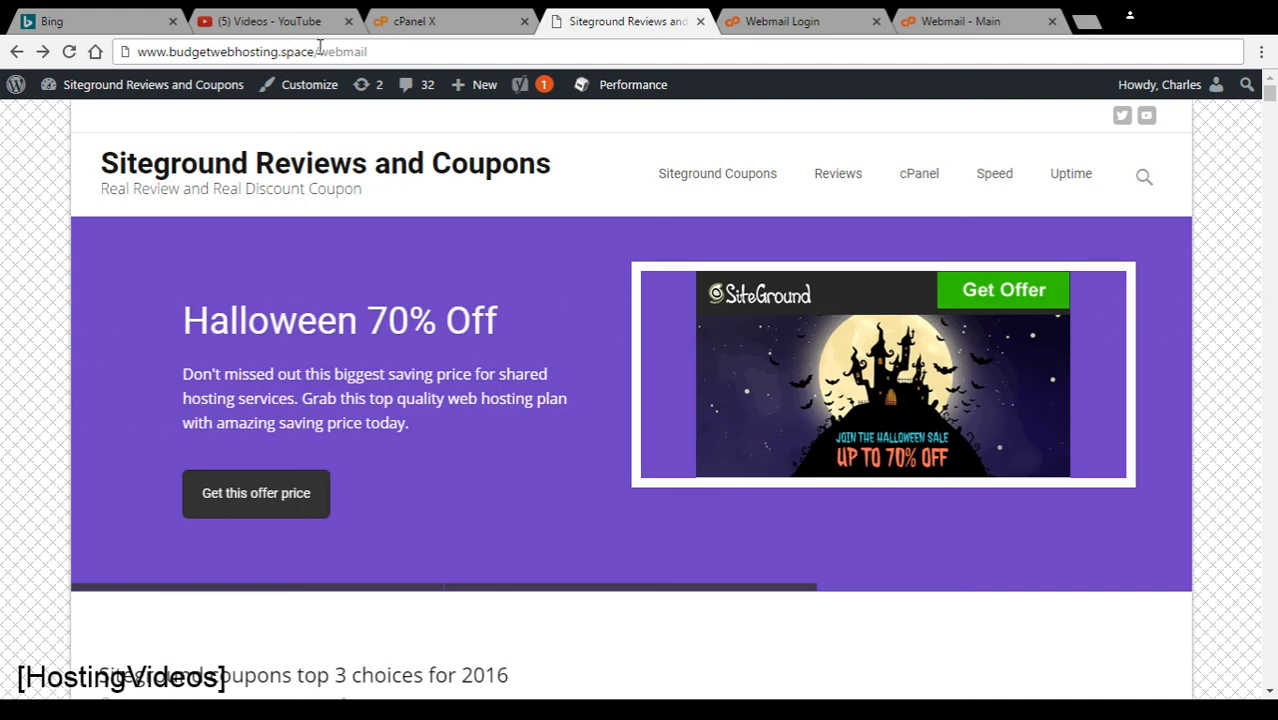
{"action": "left_click", "coordinate": [782, 20]}
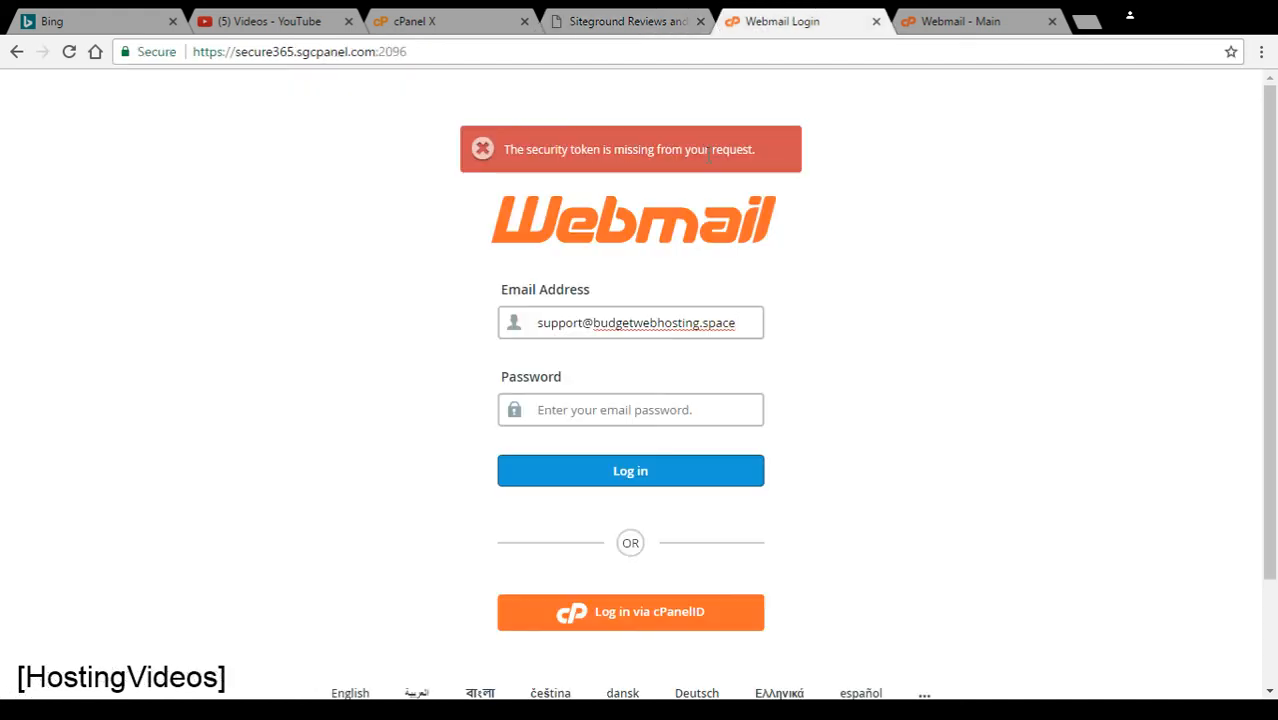
{"action": "mouse_move", "coordinate": [928, 452]}
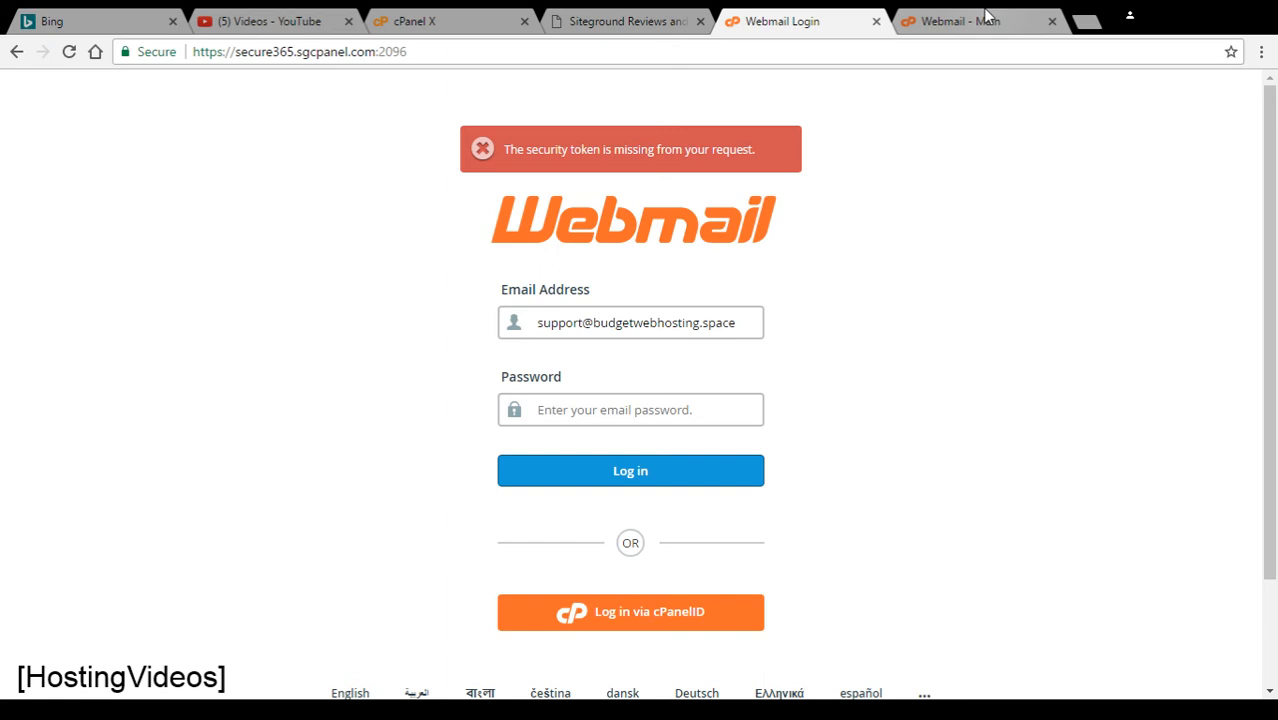
Return to the cPanel Webmail page with its Log In to Webmail link
{"action": "left_click", "coordinate": [430, 20]}
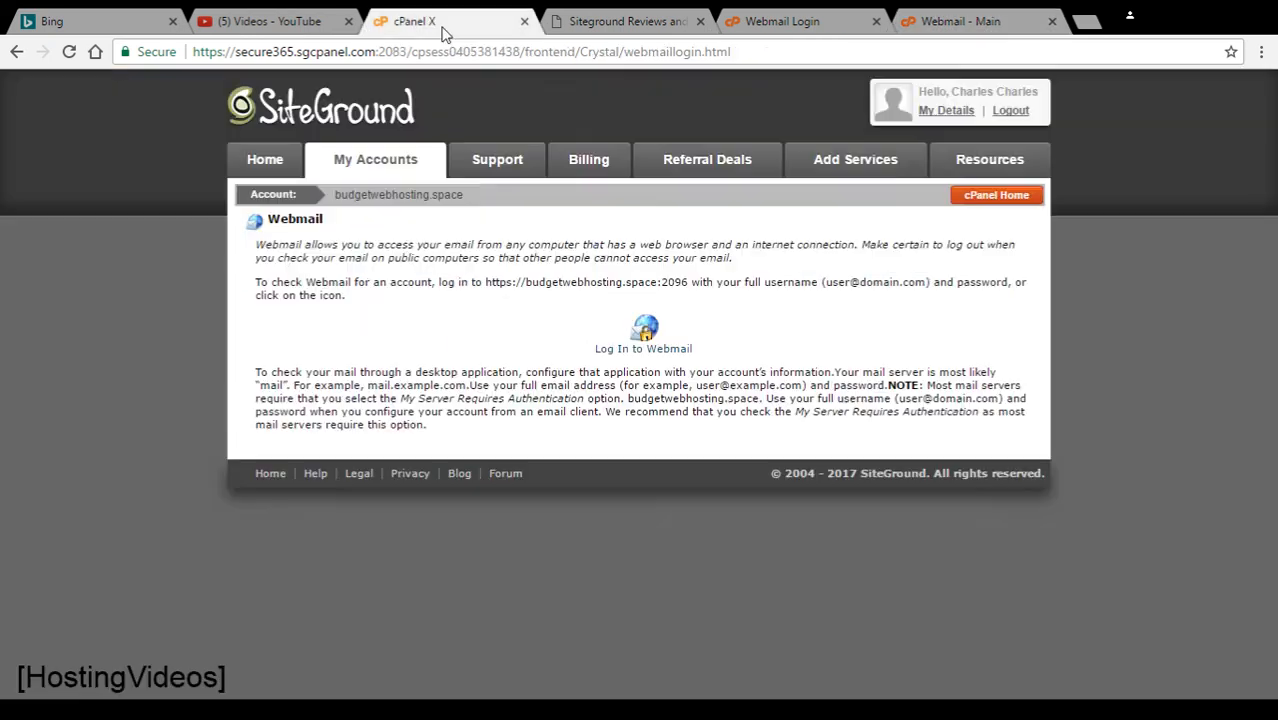
{"action": "mouse_move", "coordinate": [292, 40]}
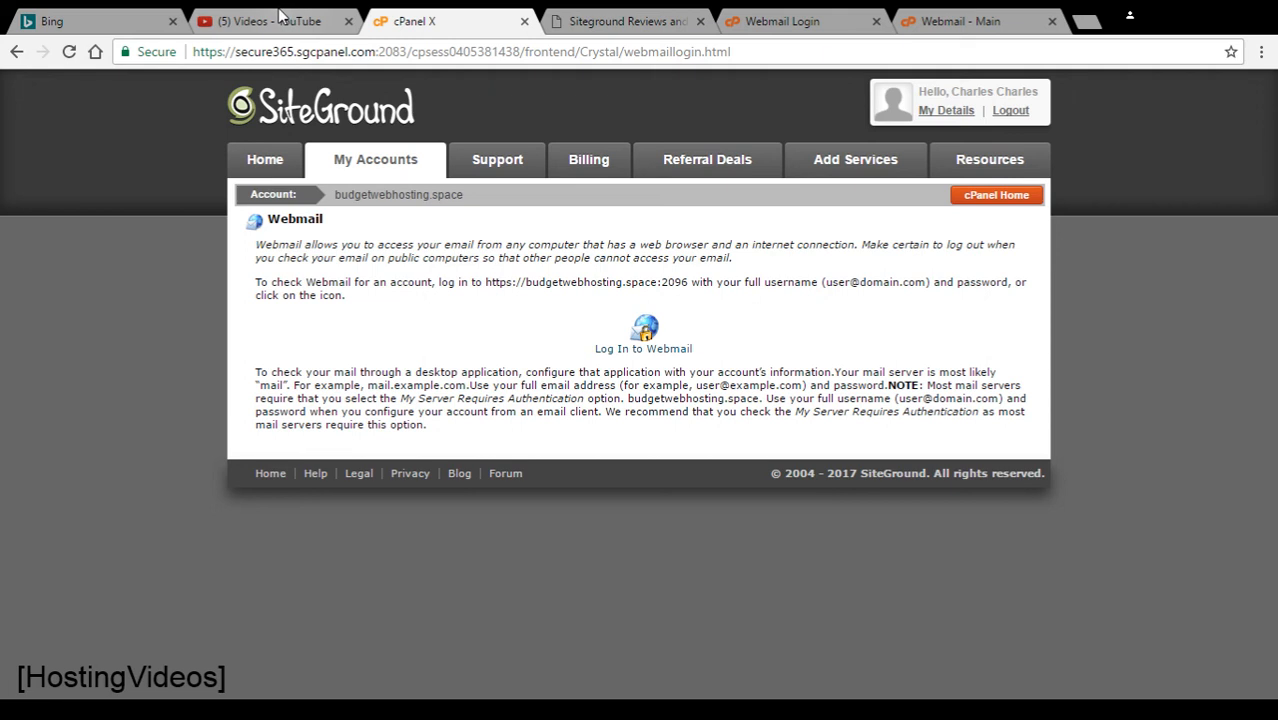
{"action": "mouse_move", "coordinate": [272, 20]}
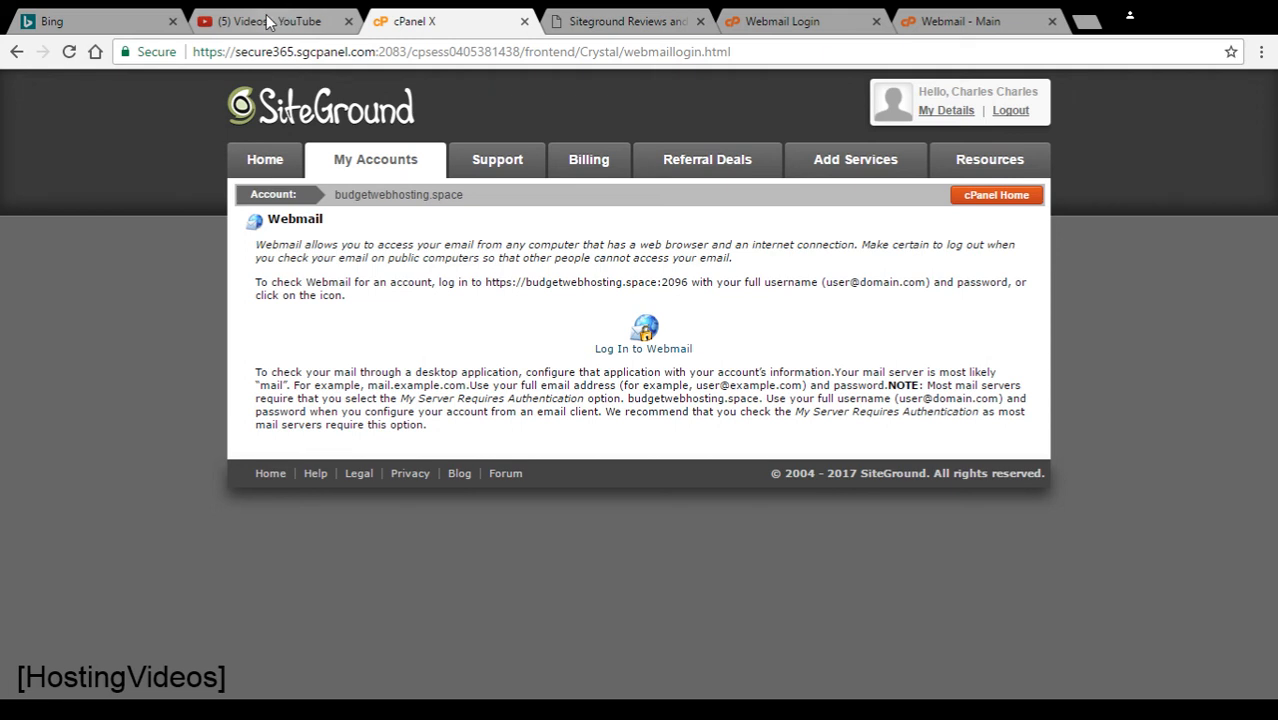
{"action": "mouse_move", "coordinate": [312, 32]}
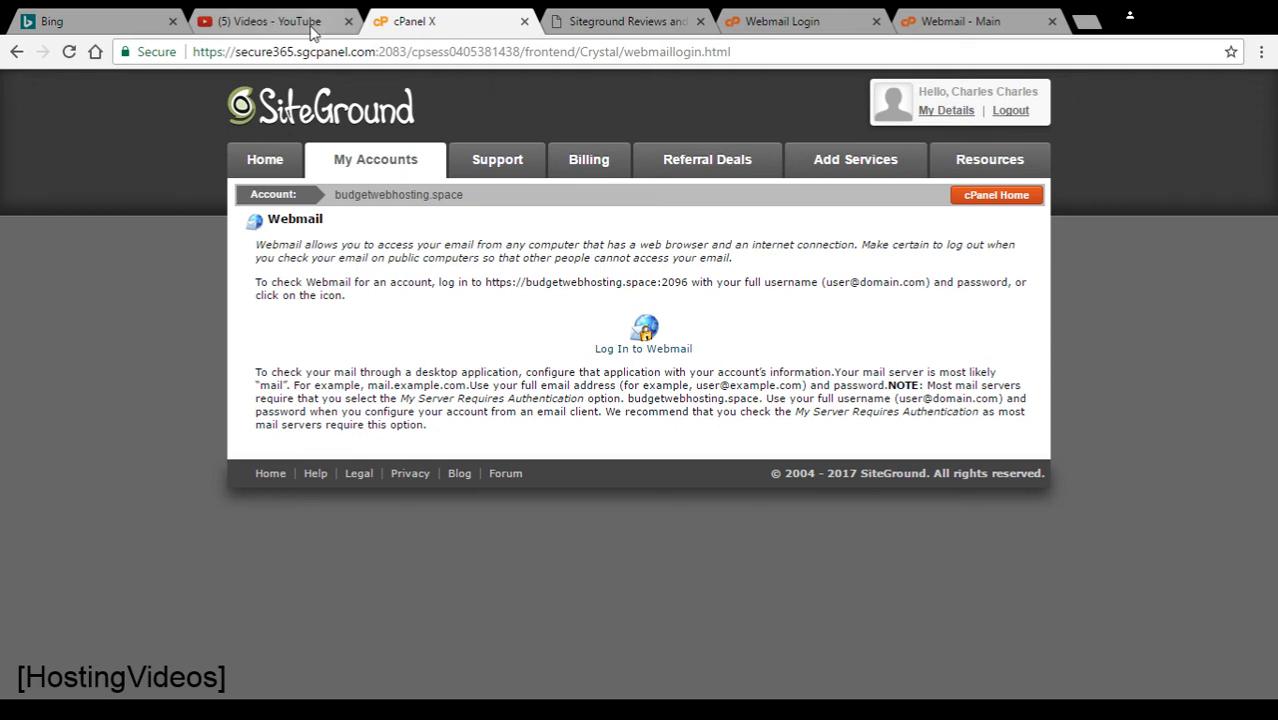
{"action": "mouse_move", "coordinate": [296, 28]}
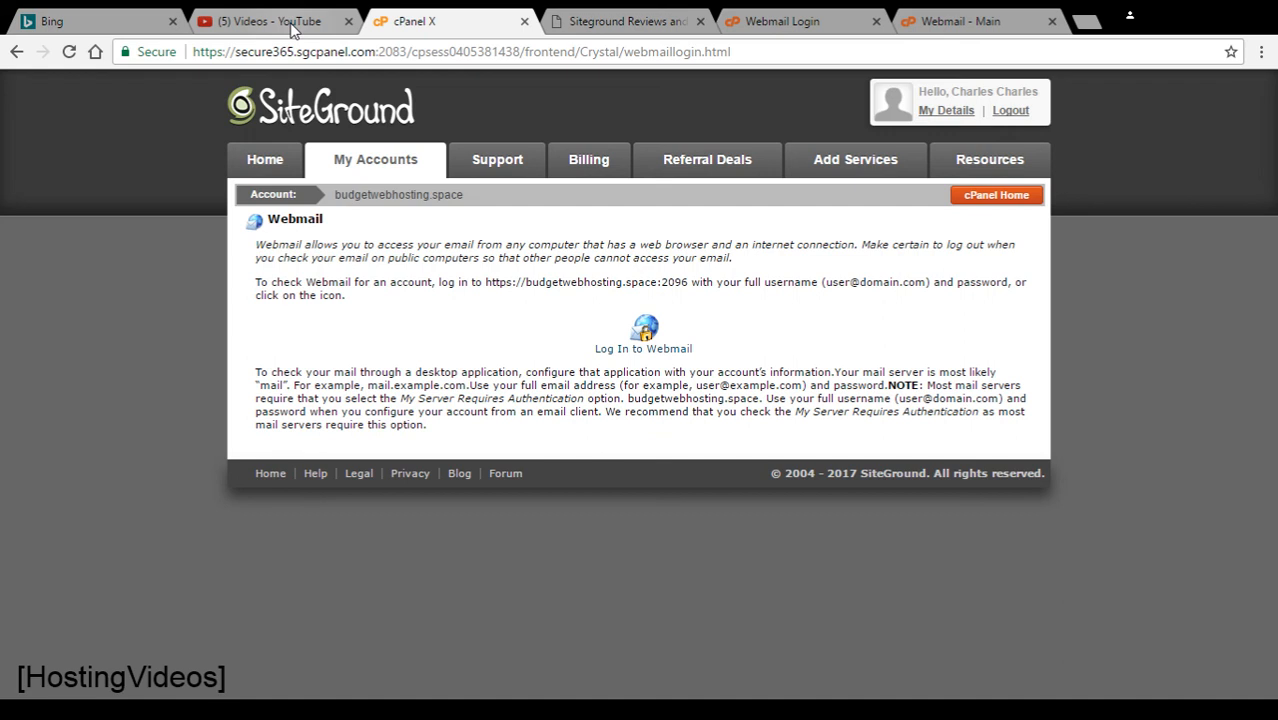
{"action": "mouse_move", "coordinate": [108, 240]}
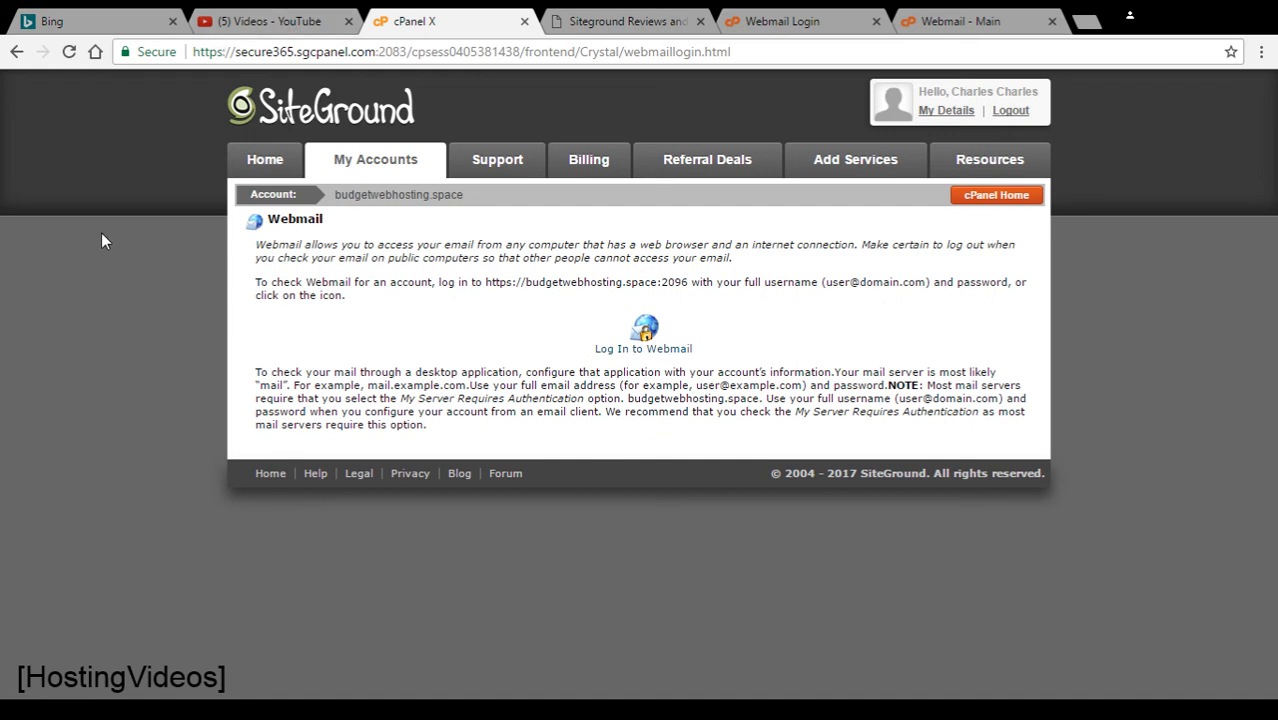
{"action": "mouse_move", "coordinate": [104, 228]}
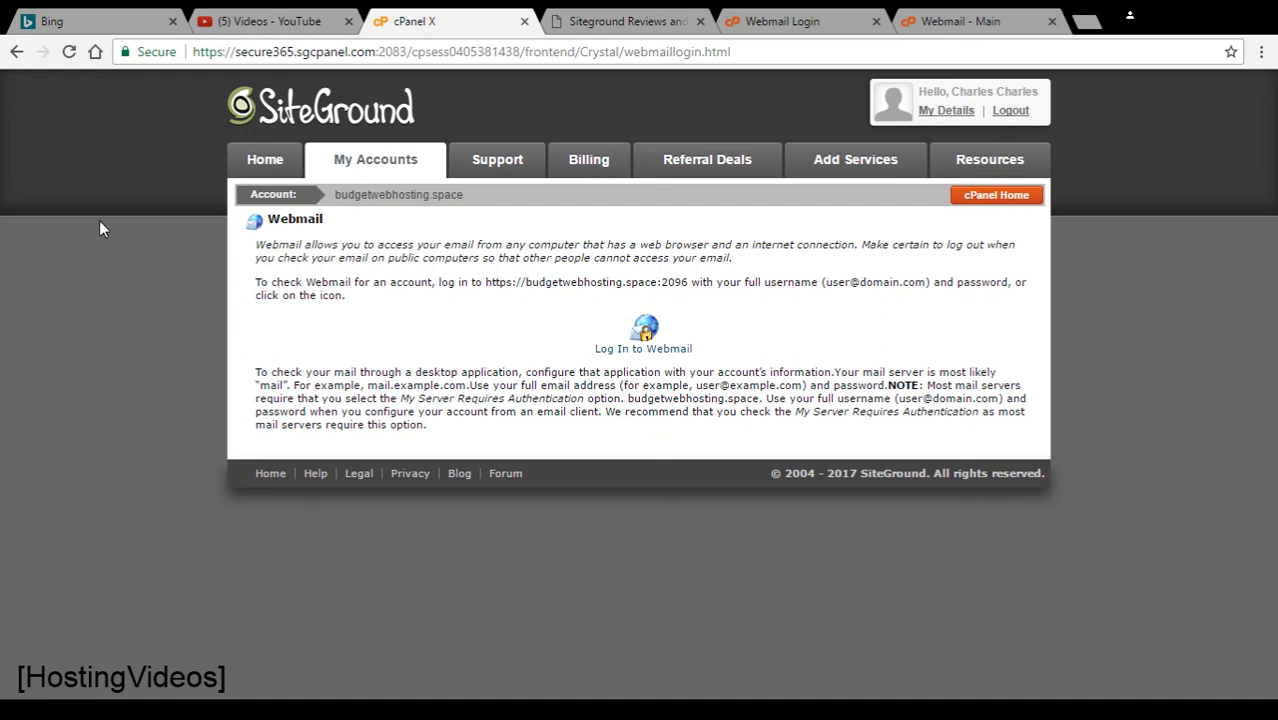
{"action": "mouse_move", "coordinate": [116, 224]}
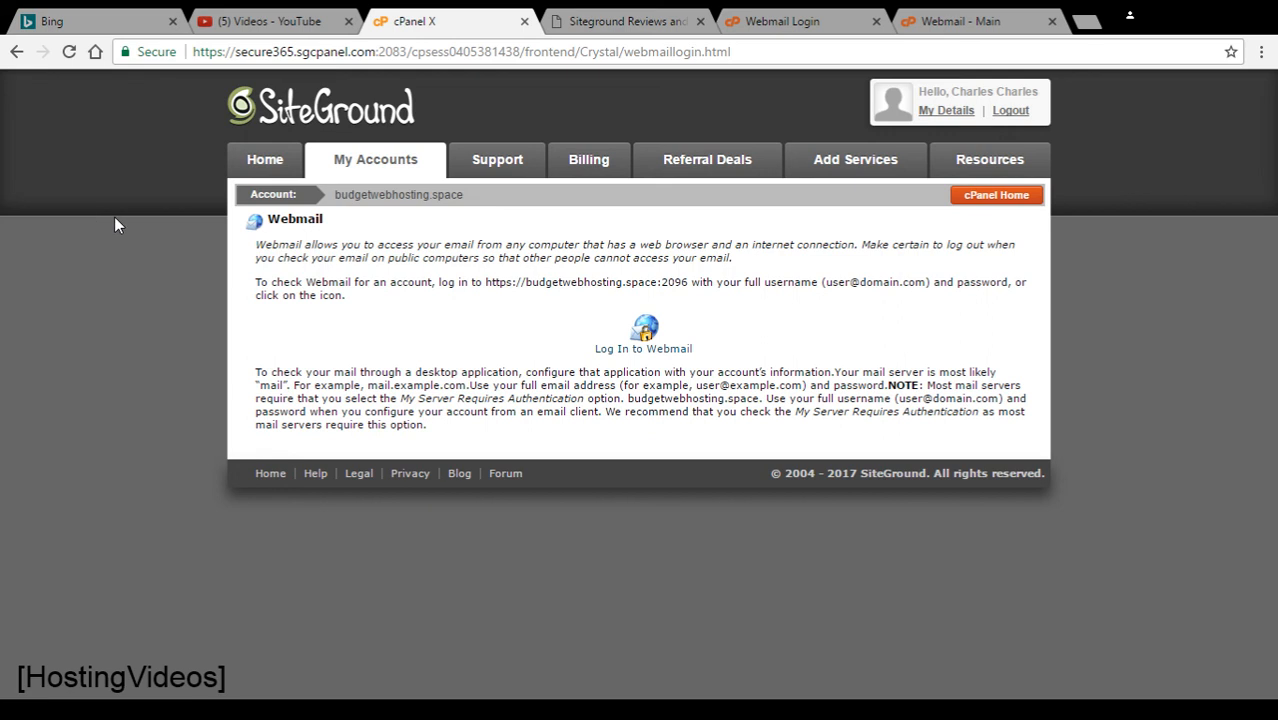
{"action": "mouse_move", "coordinate": [138, 228]}
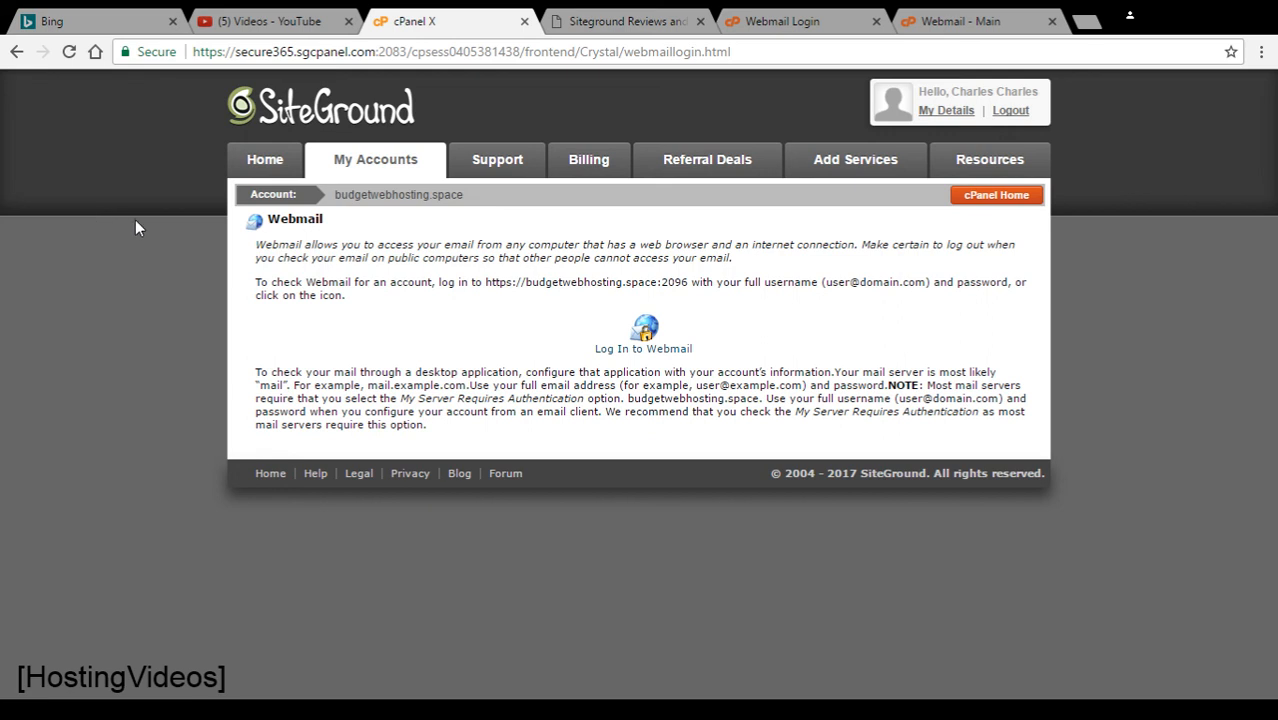
{"action": "mouse_move", "coordinate": [156, 204]}
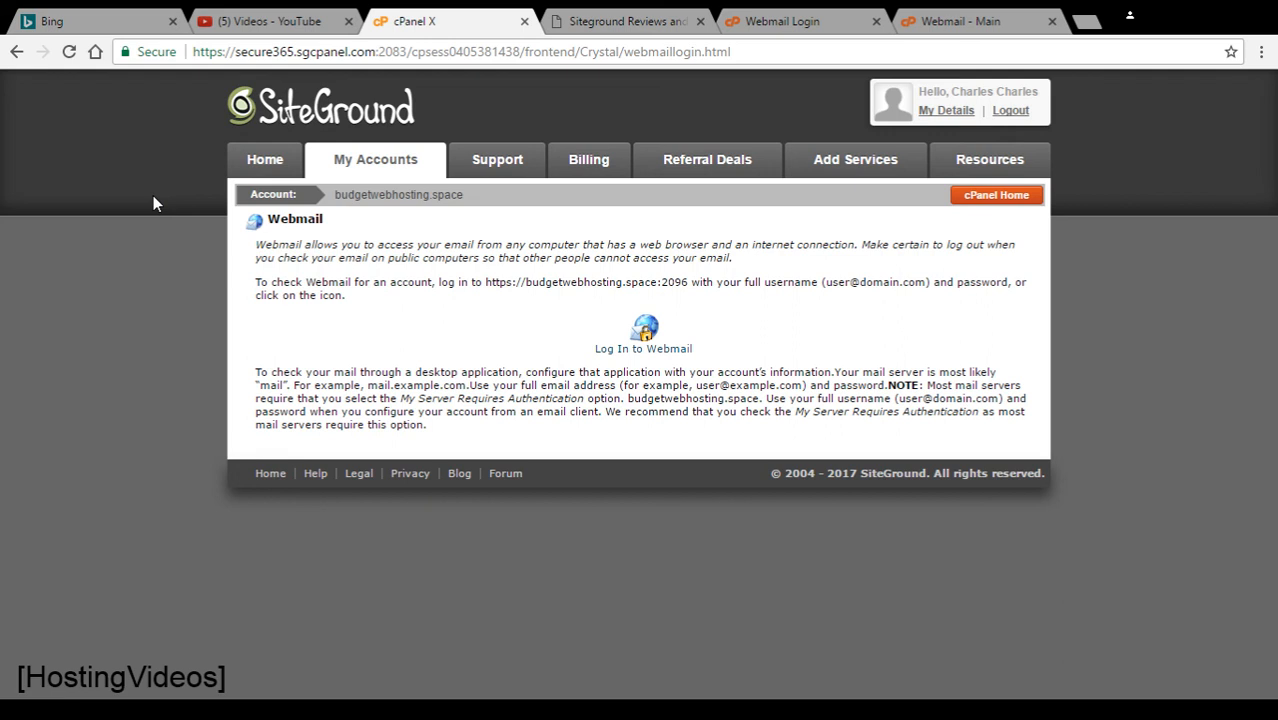
{"action": "mouse_move", "coordinate": [290, 20]}
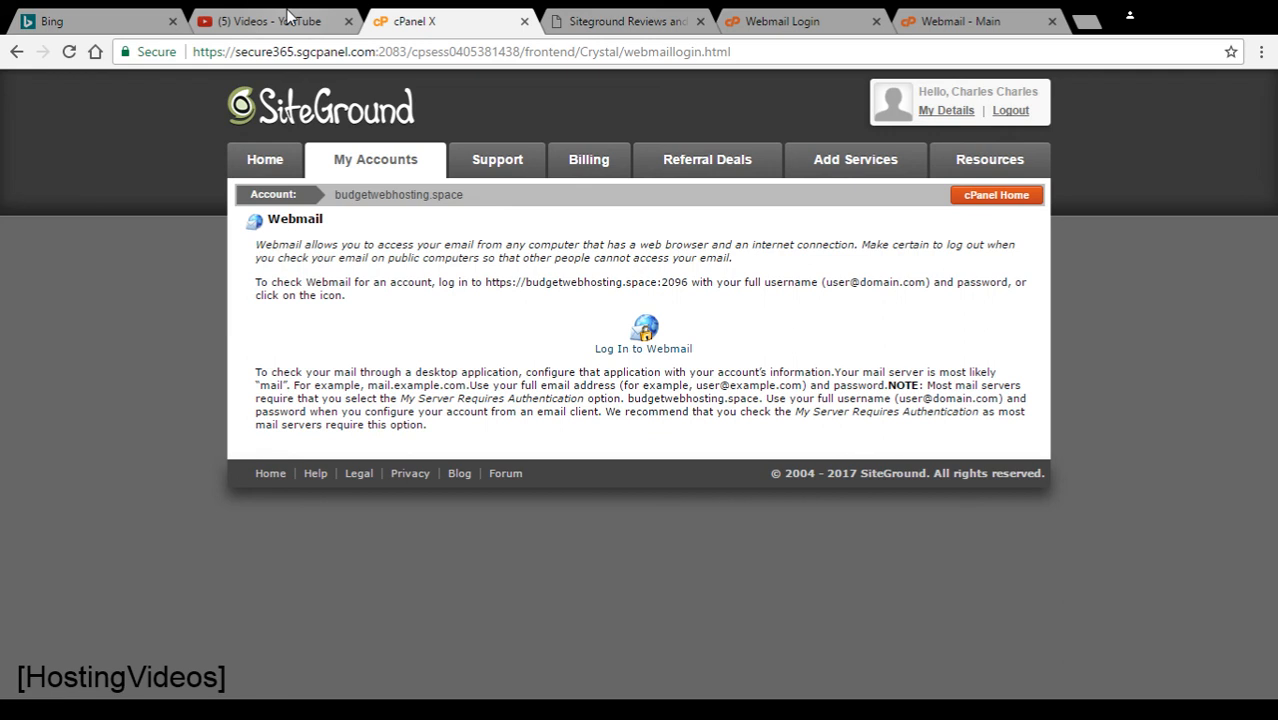
Switch to YouTube Creator Studio's Video Manager listing the channel's 65 uploads
{"action": "left_click", "coordinate": [270, 20]}
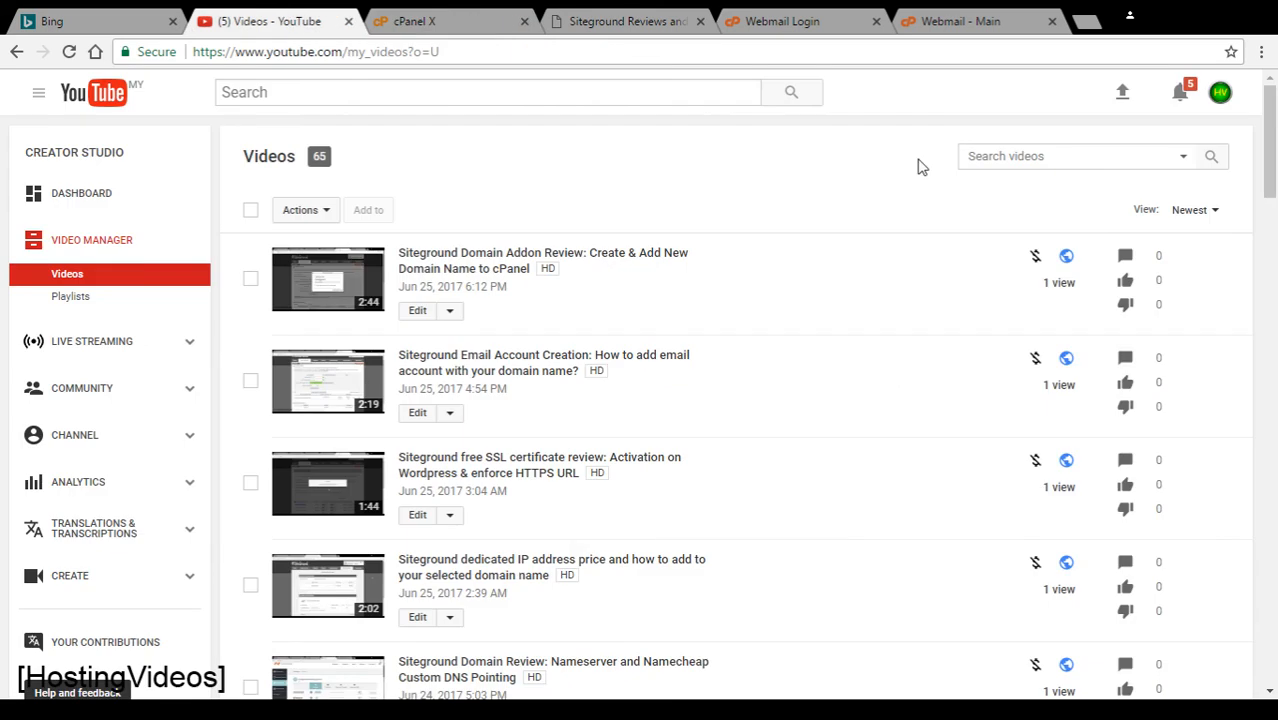
{"action": "mouse_move", "coordinate": [878, 180]}
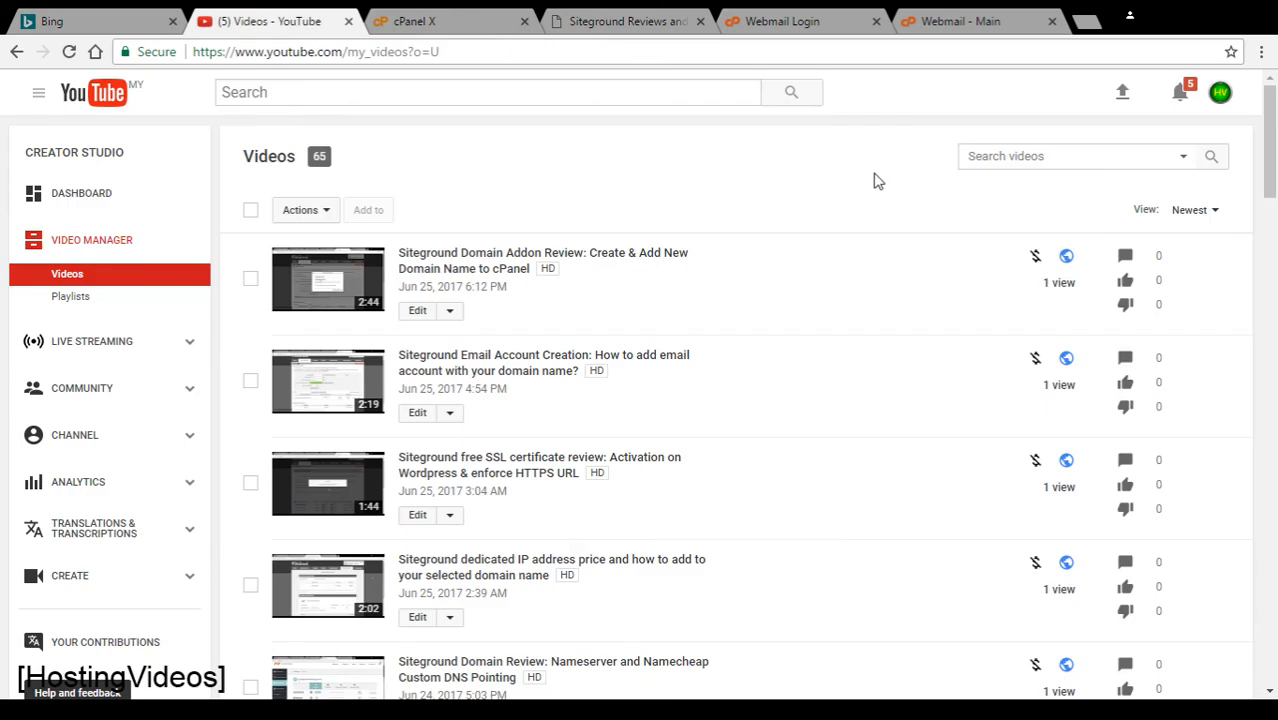
{"action": "mouse_move", "coordinate": [1034, 250]}
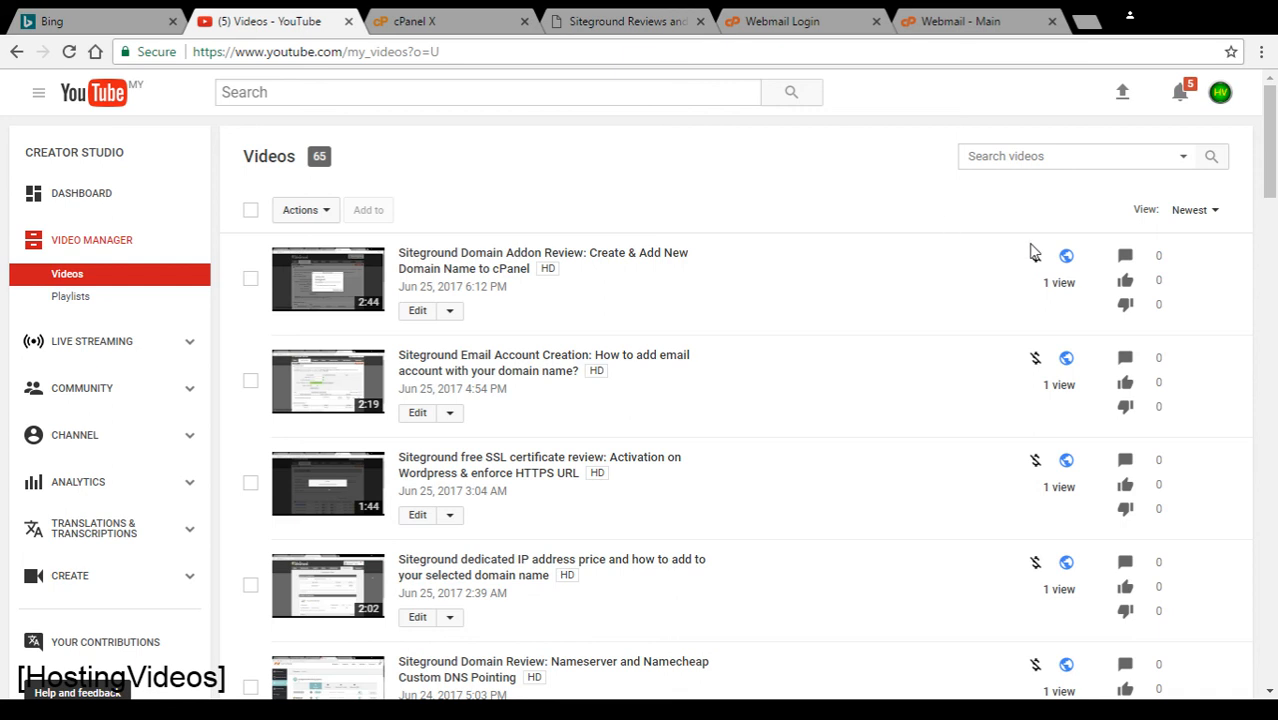
{"action": "mouse_move", "coordinate": [910, 216]}
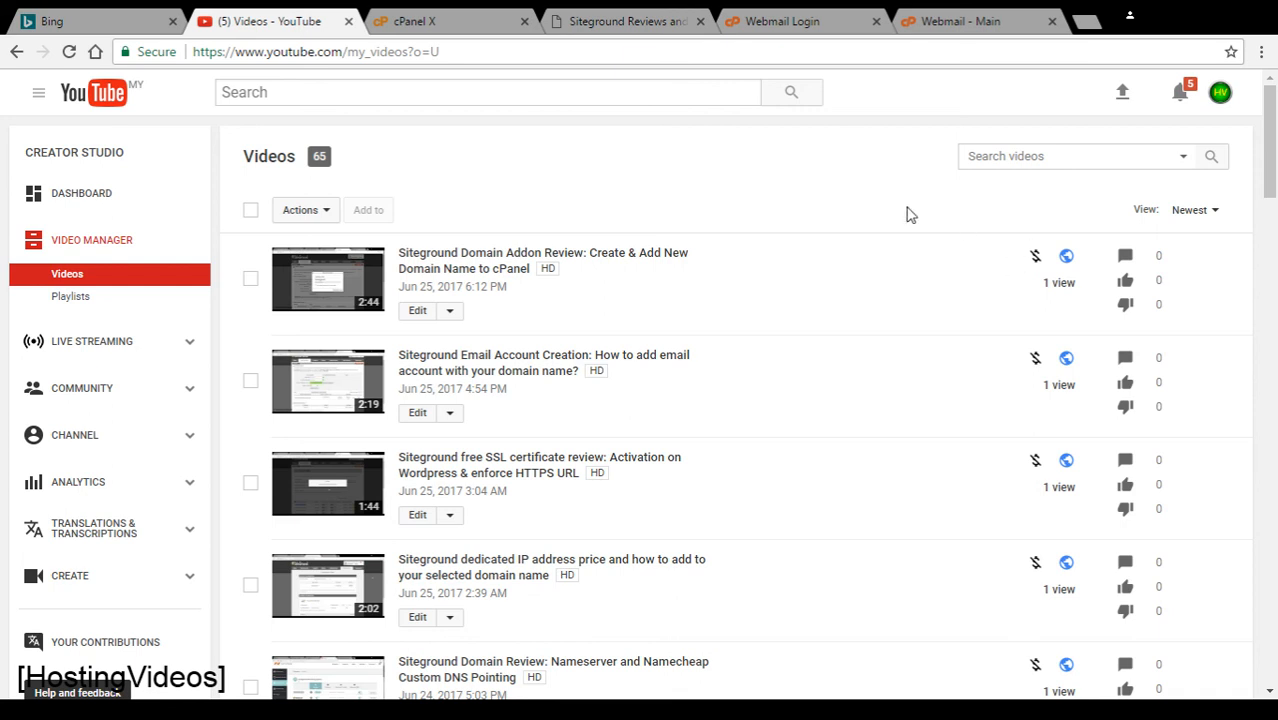
{"action": "mouse_move", "coordinate": [660, 180]}
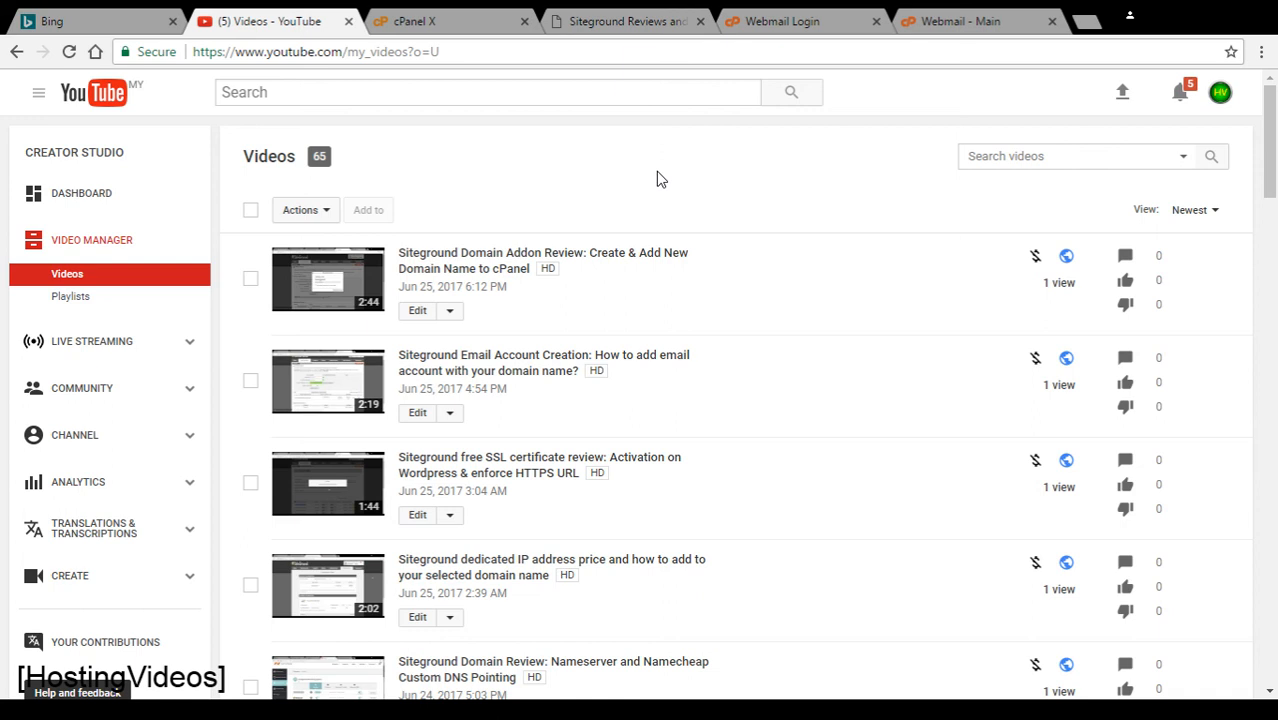